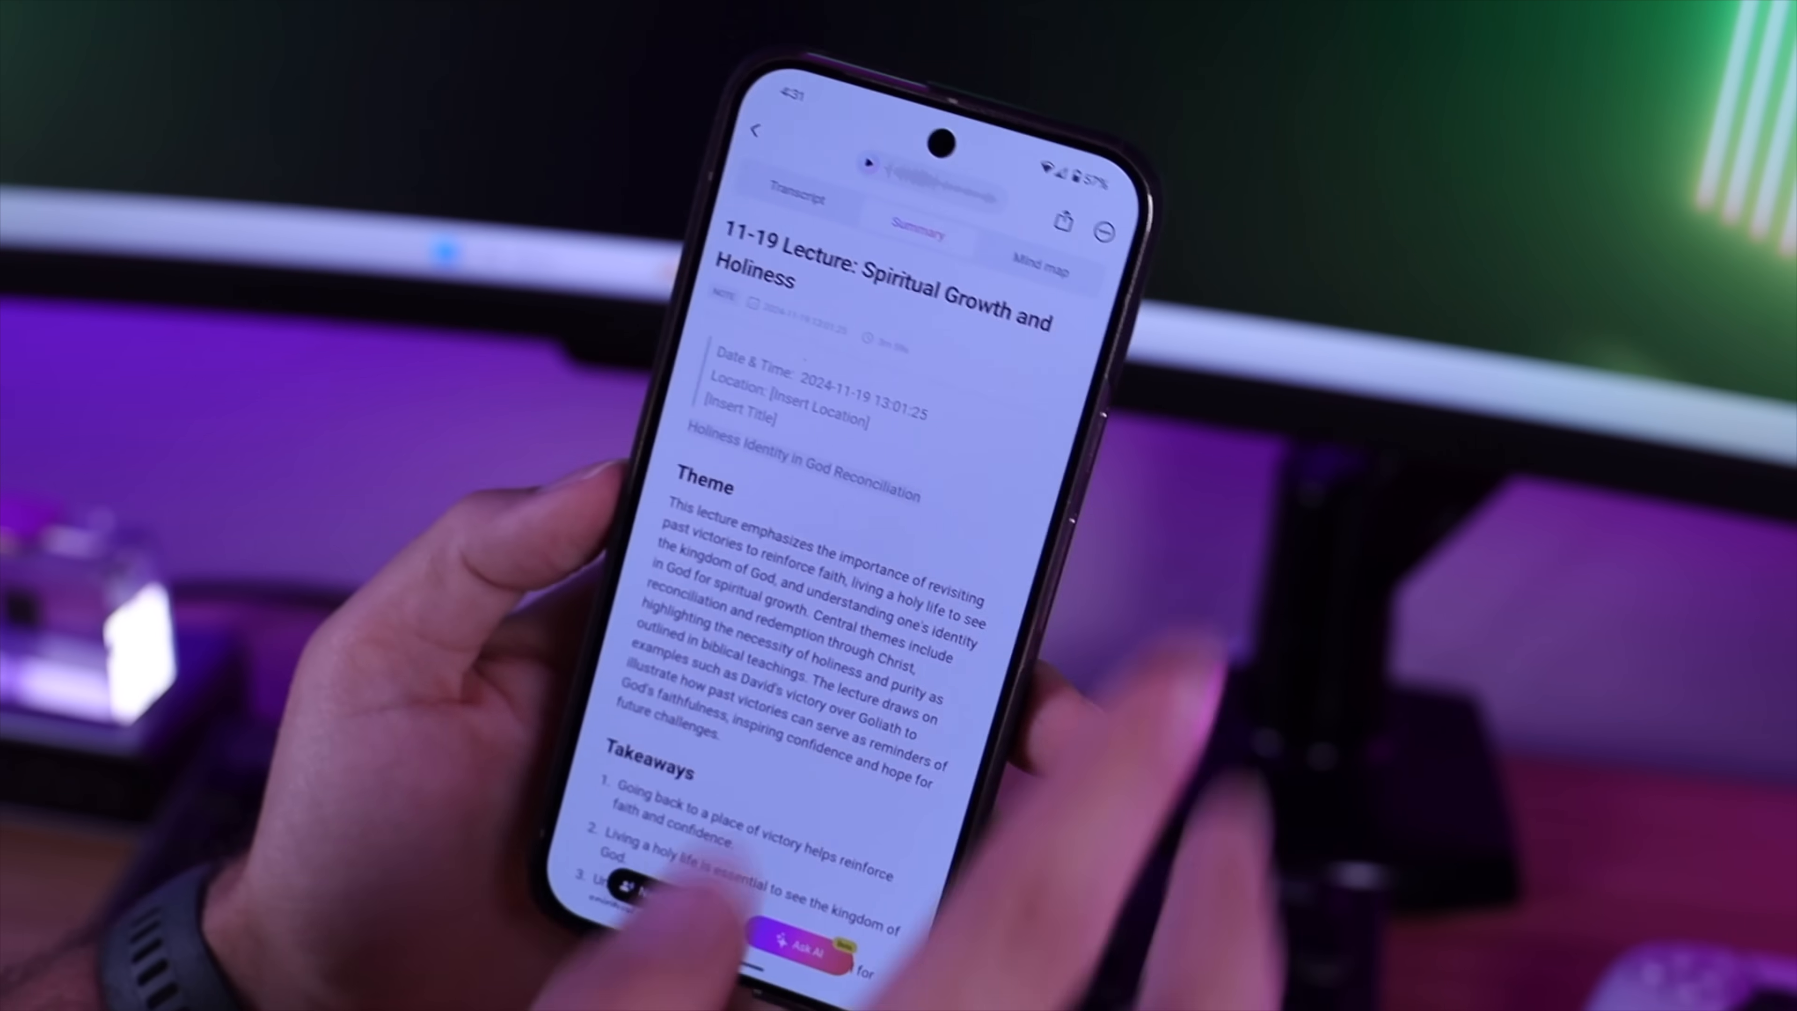
Step: Show the lecture recording's AI-generated mind map instead of its written summary
left_click(1045, 244)
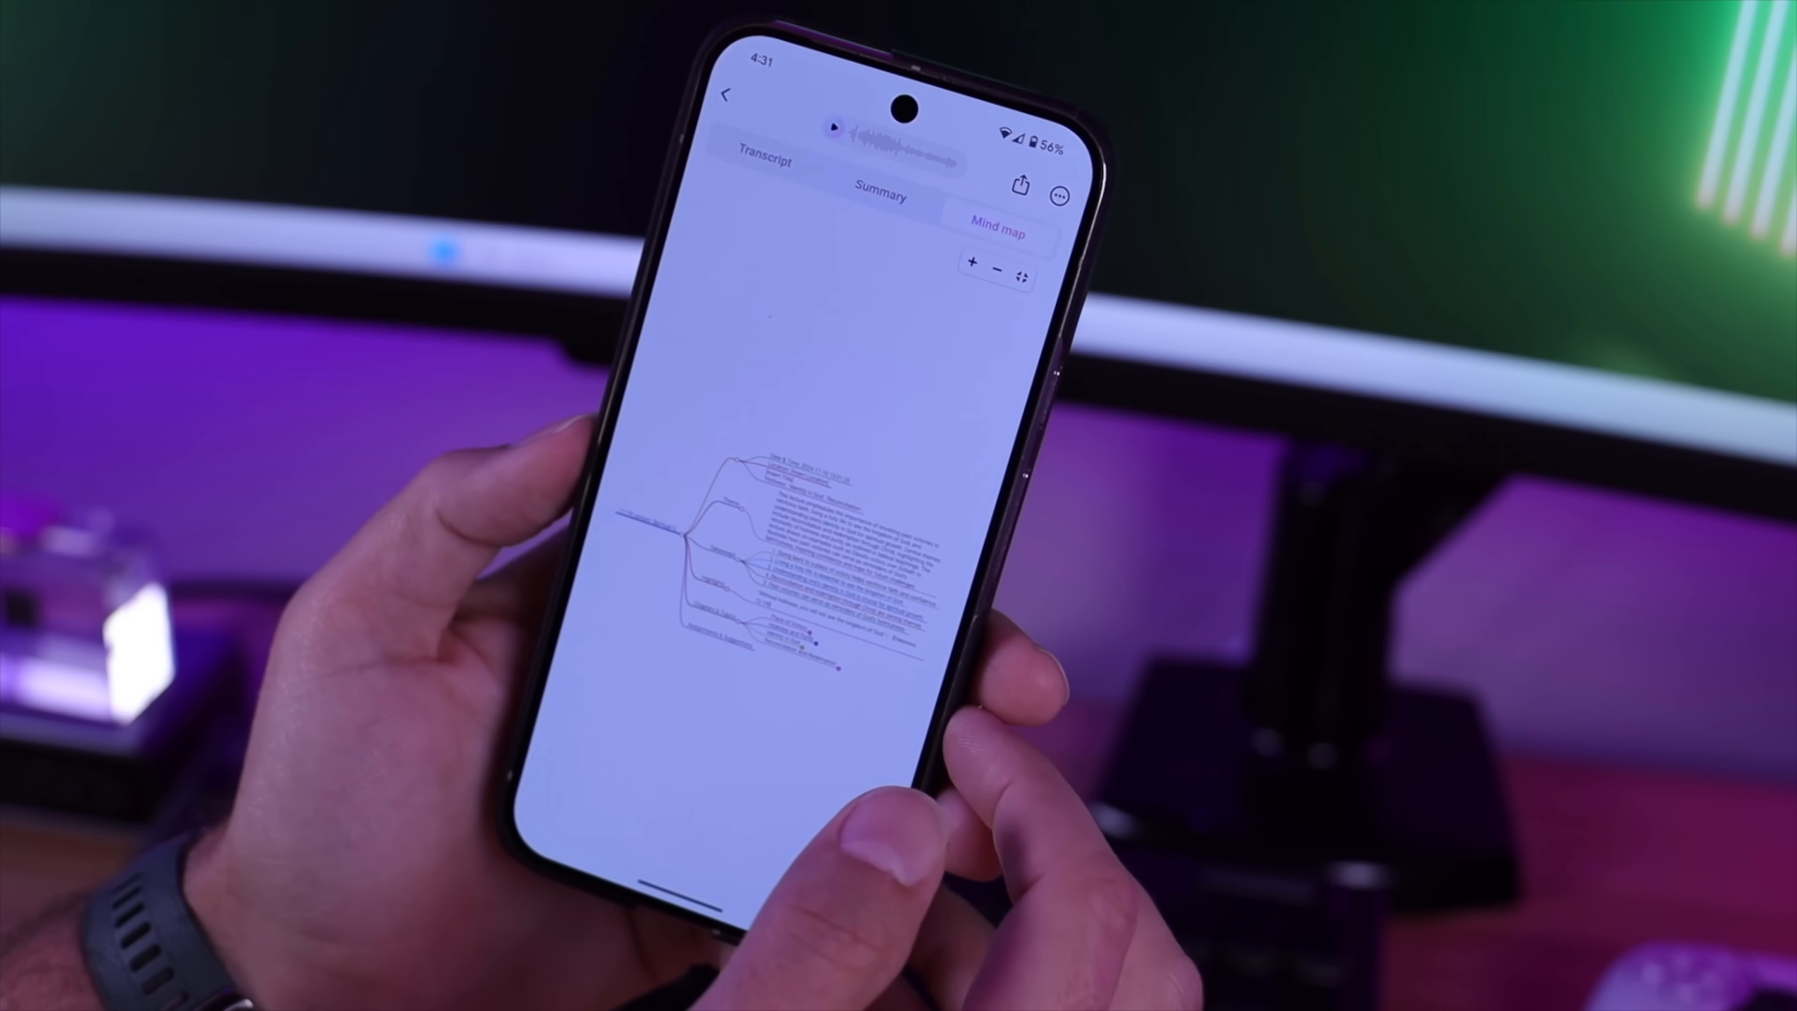